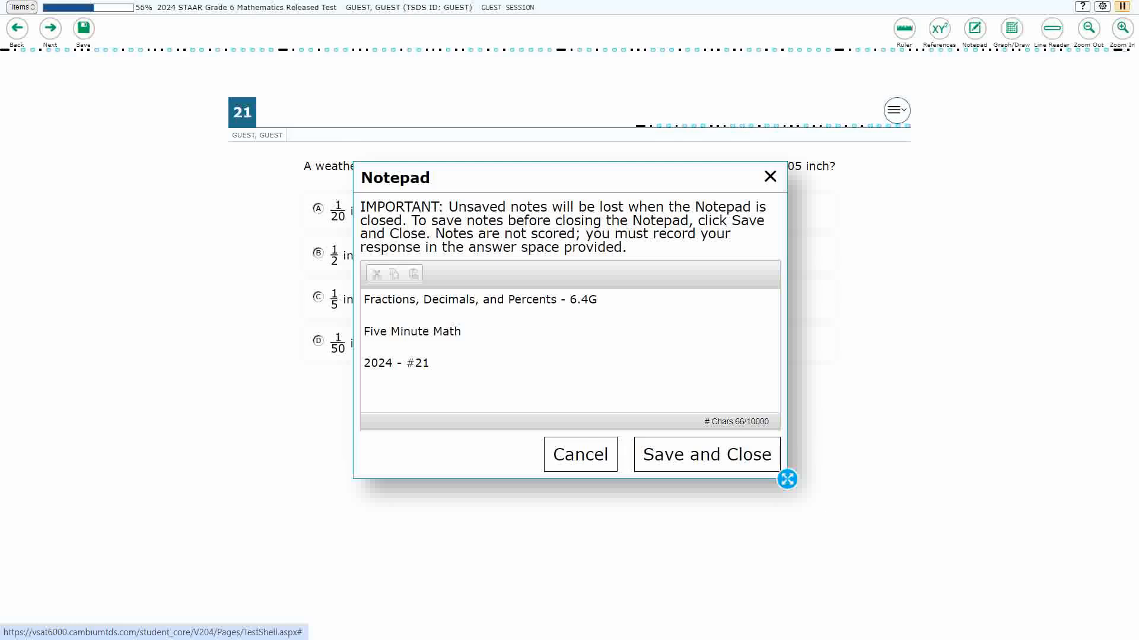
Step: Dismiss the Notepad and open the red Graph Paper drawing overlay over item 21
left_click(707, 454)
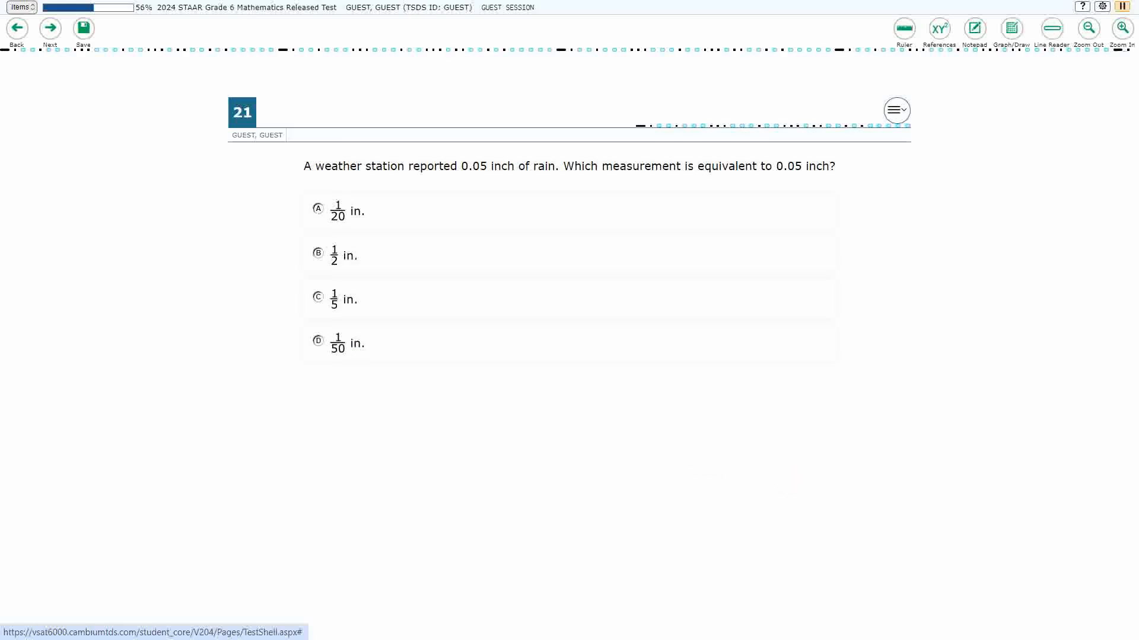
left_click(1011, 29)
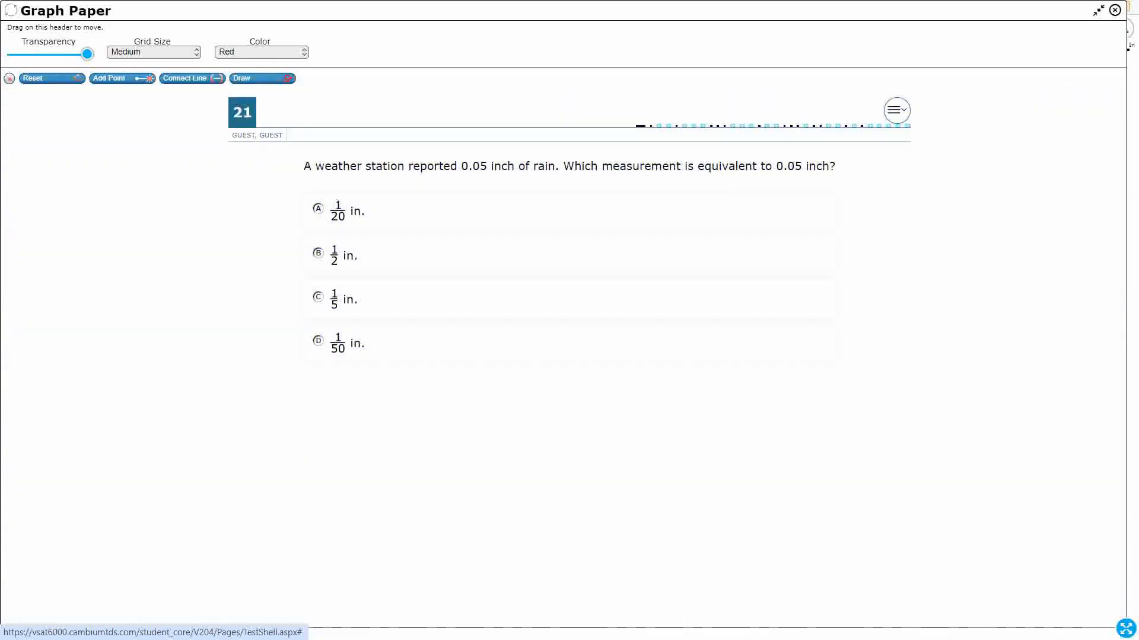
Step: Turn on freehand Draw to arrow and underline 0.05 and write 0.0 in the margin
left_click(259, 78)
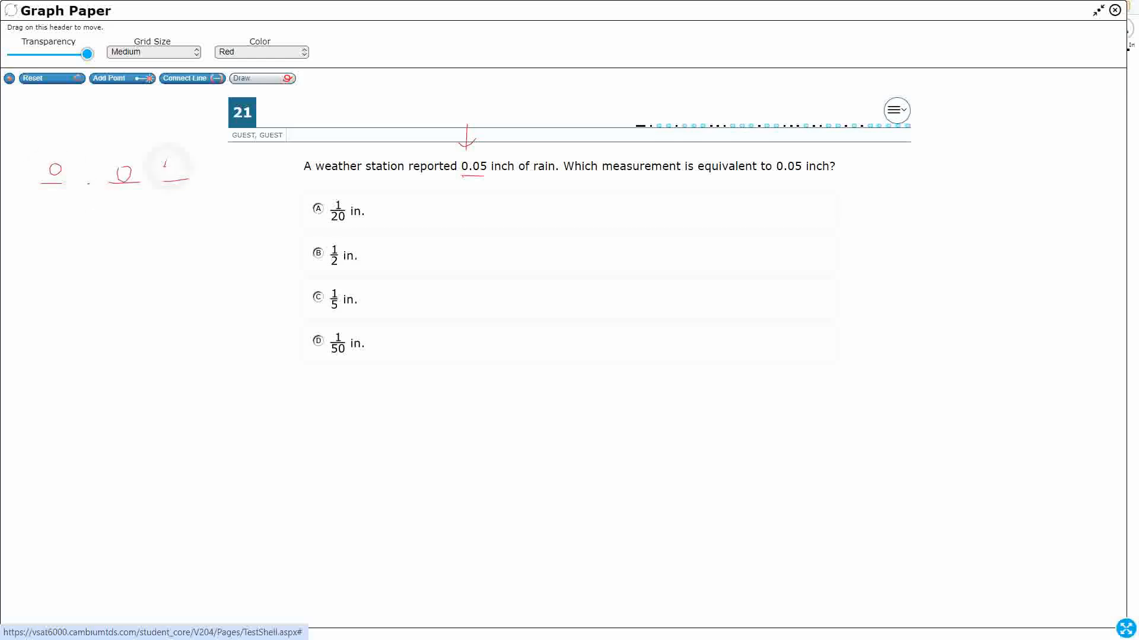
Step: Finish 0.05 in the margin and label its digits 1, 1/10, 1/100
left_click_drag(185, 156, 167, 182)
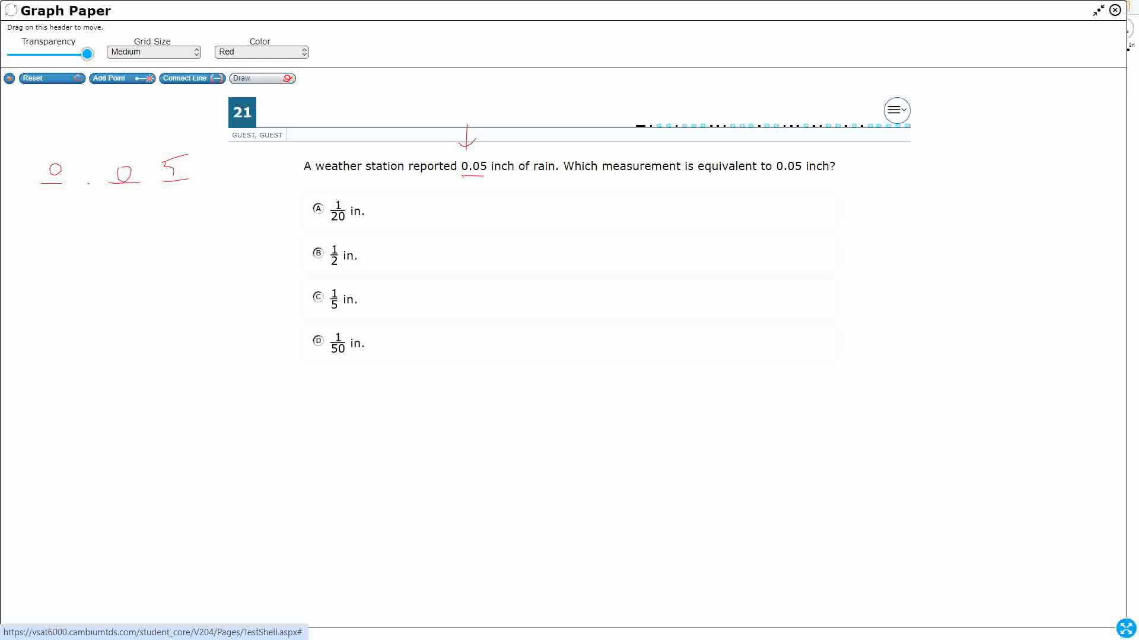
left_click_drag(49, 194, 49, 217)
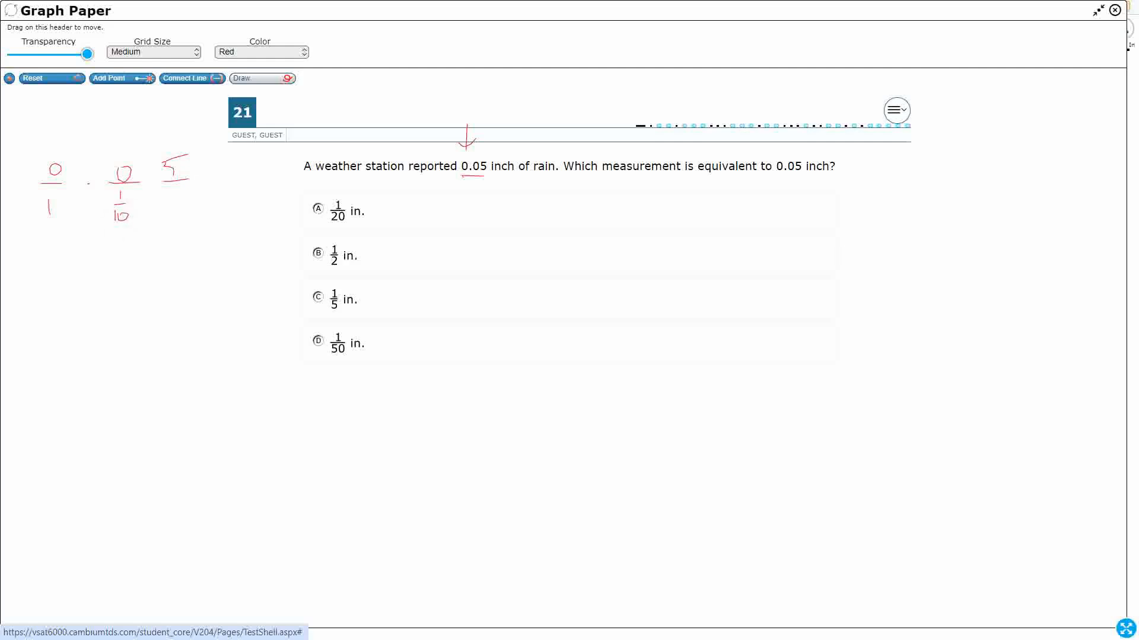
left_click_drag(168, 179, 180, 179)
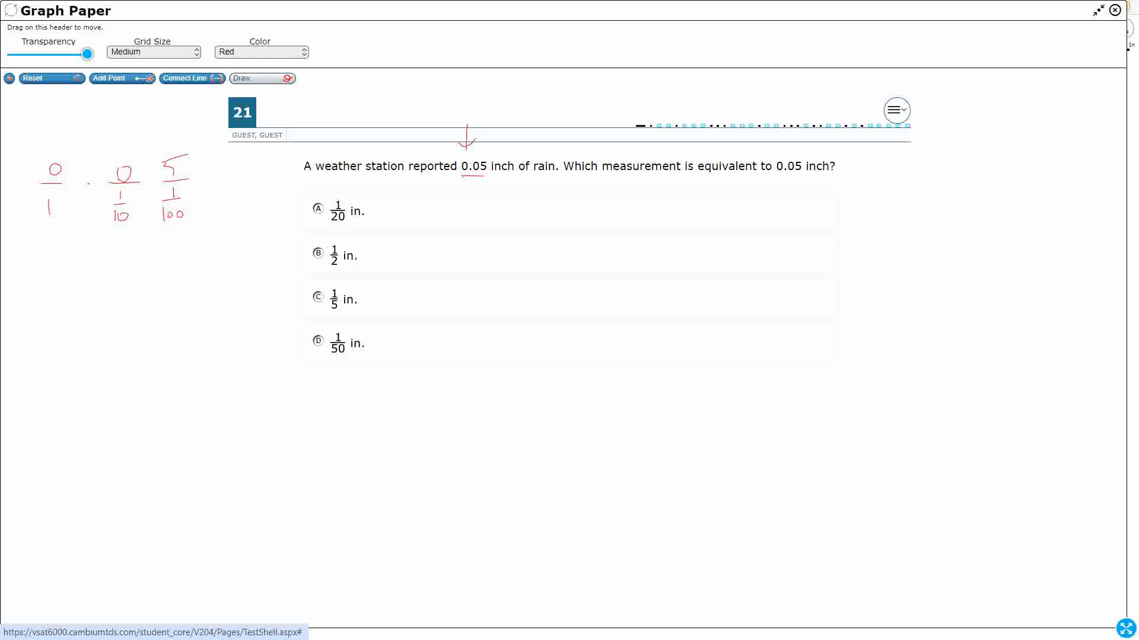
Step: Write 5/100 under the question's 0.05, arrow to hundredths, and start a simplify note
left_click_drag(479, 196, 465, 214)
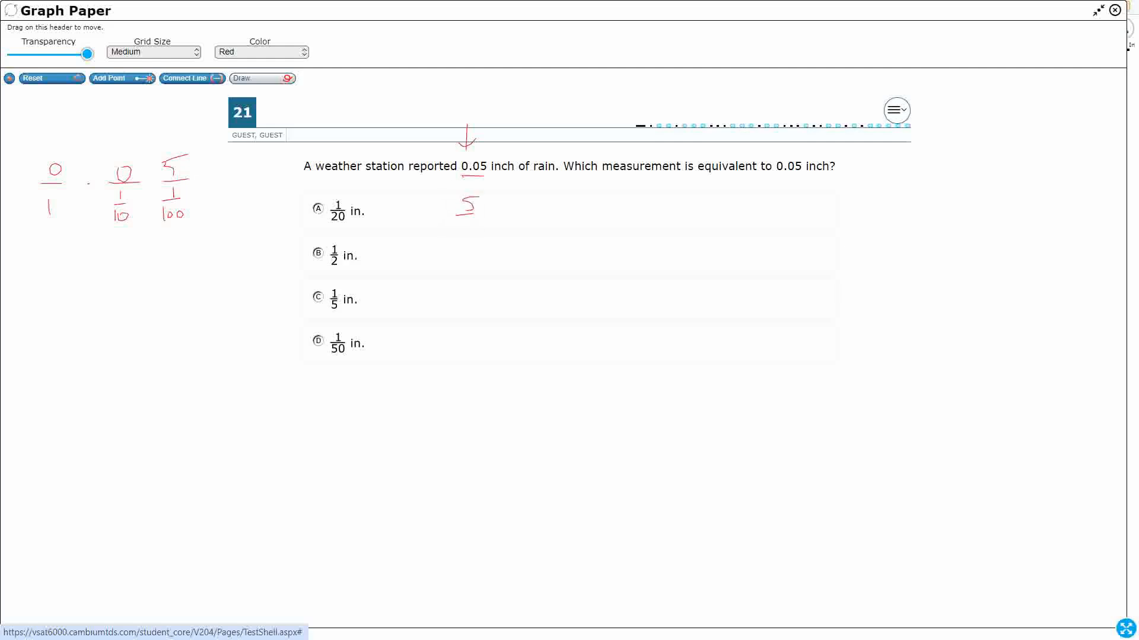
left_click_drag(465, 214, 476, 225)
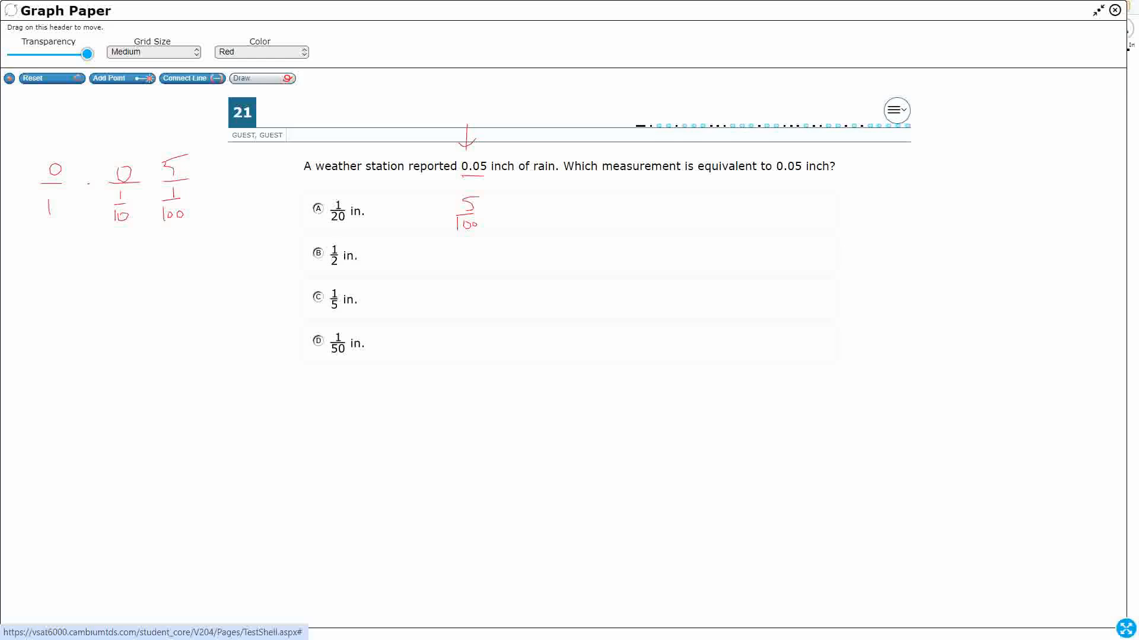
left_click_drag(166, 250, 165, 221)
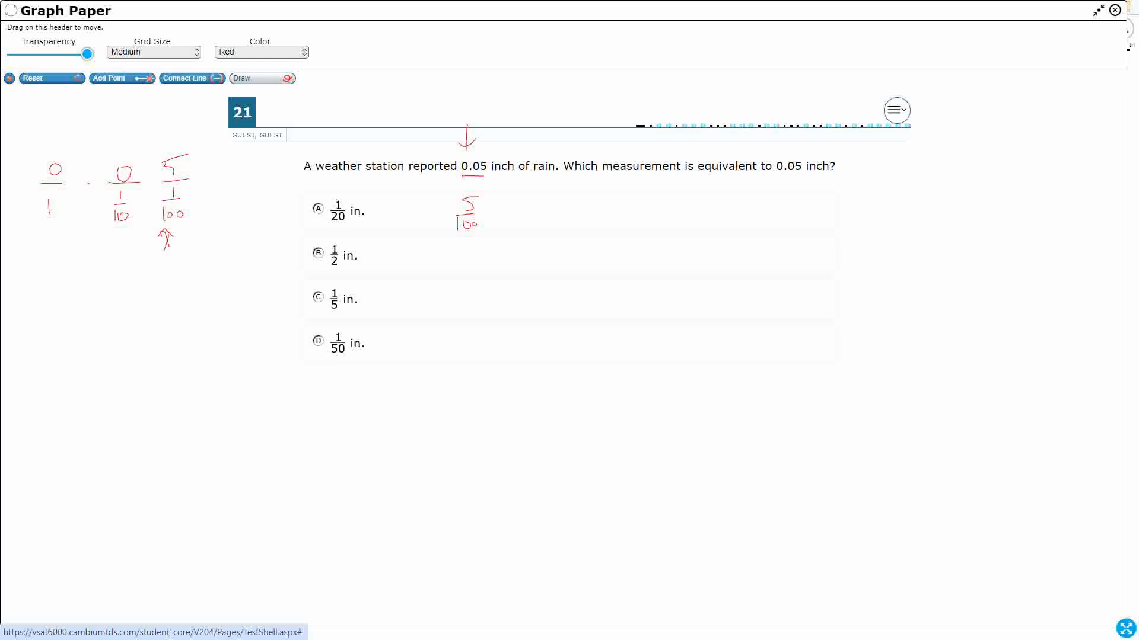
left_click_drag(516, 182, 526, 192)
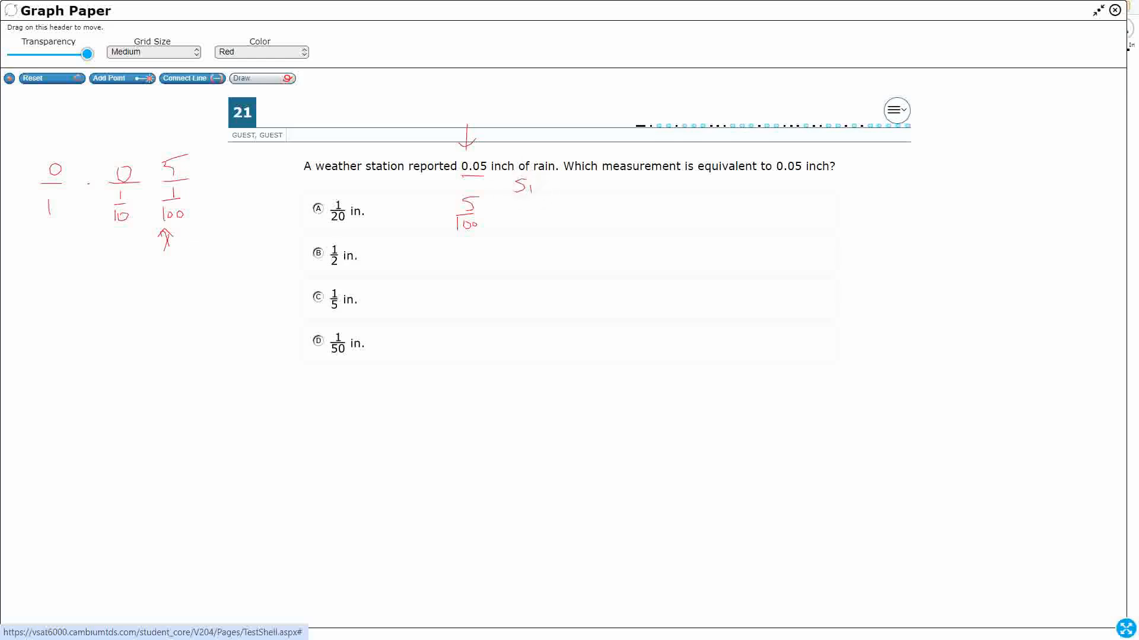
Step: Write 'Simplify?' with ÷ 5/5 beside 5/100 and box the 5/5 divisor
left_click_drag(512, 192, 577, 181)
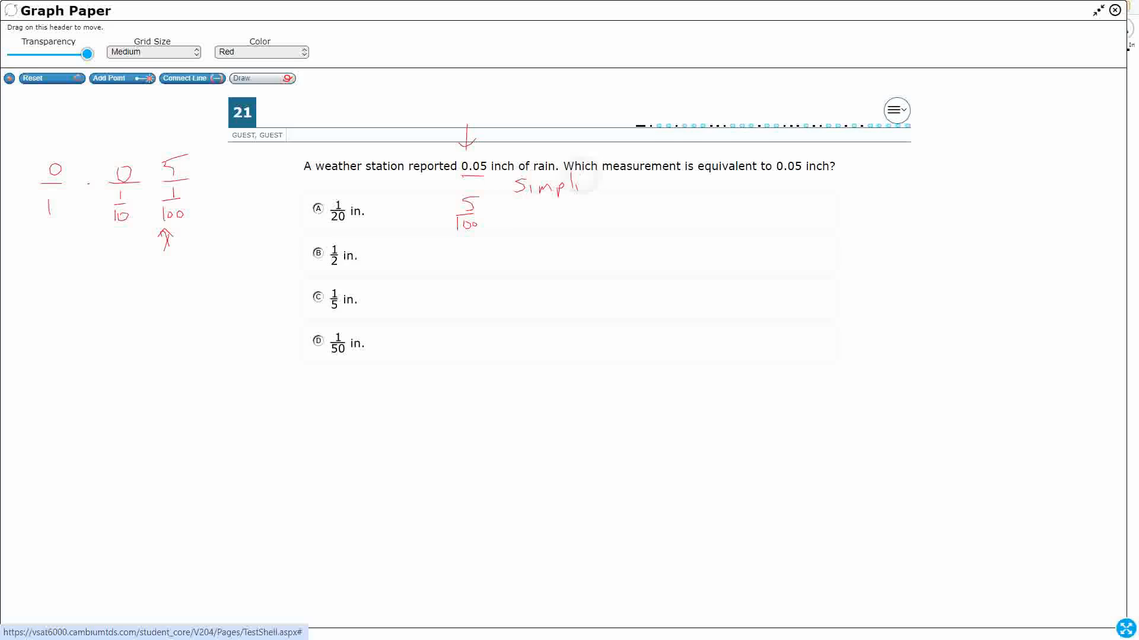
left_click_drag(581, 185, 618, 192)
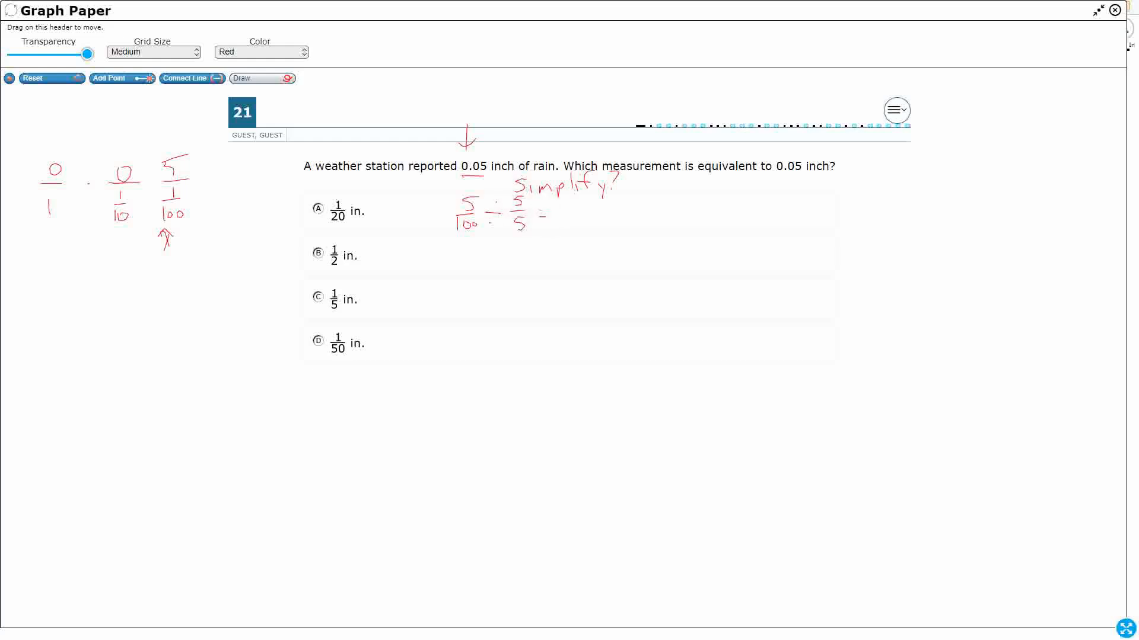
left_click_drag(503, 185, 504, 226)
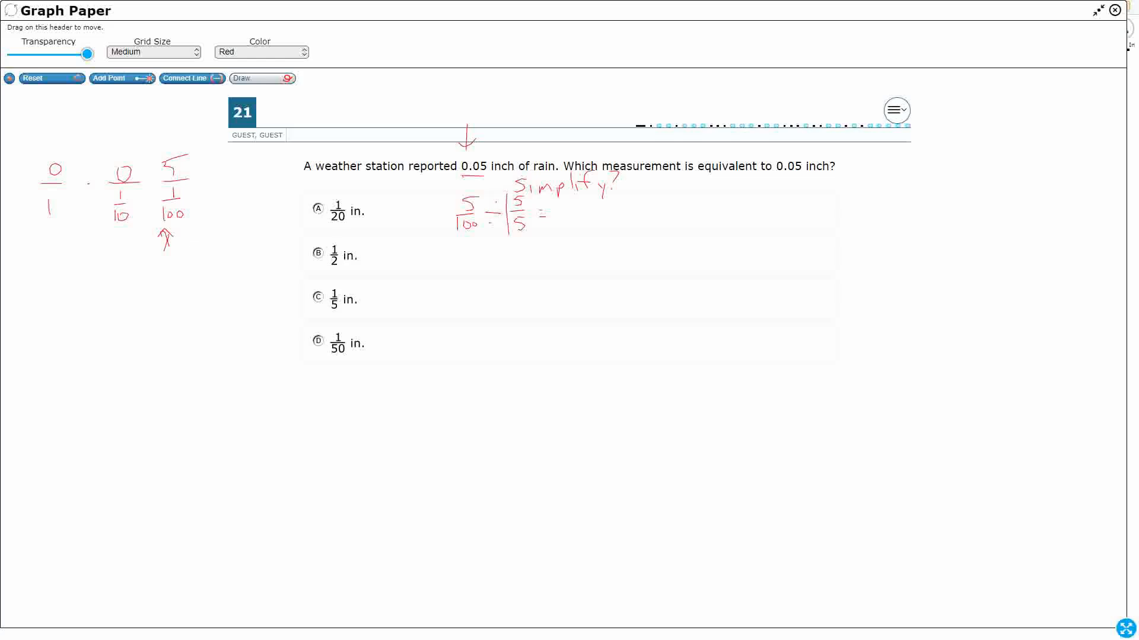
Step: Write the simplified result = 1/20 = and begin writing 0.0
left_click_drag(508, 192, 530, 233)
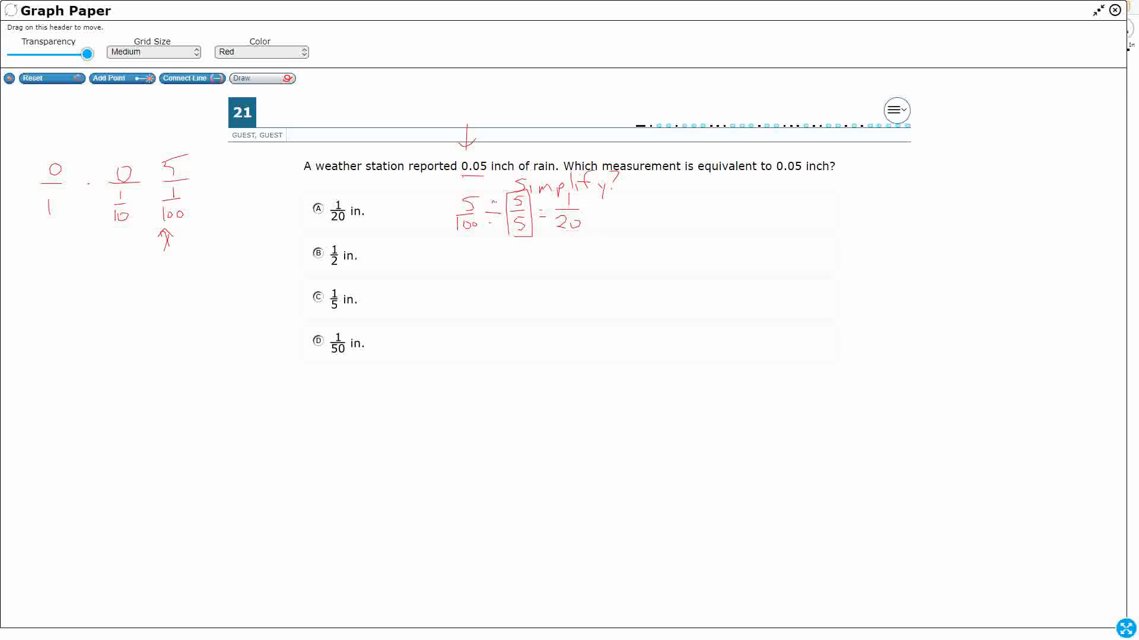
left_click_drag(595, 211, 606, 212)
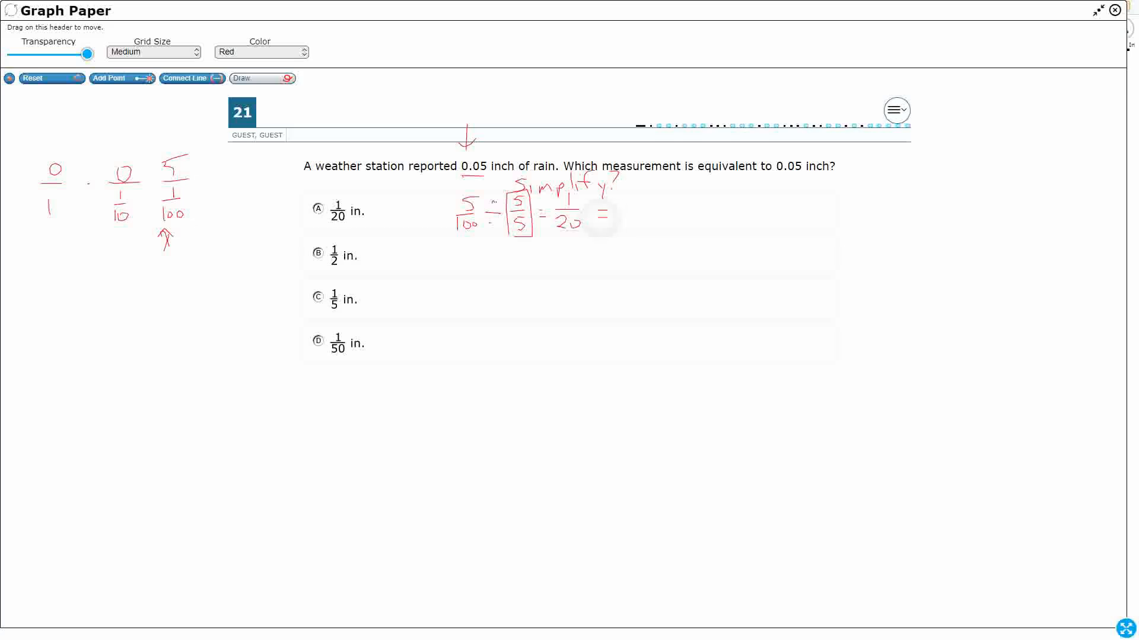
left_click_drag(624, 203, 635, 218)
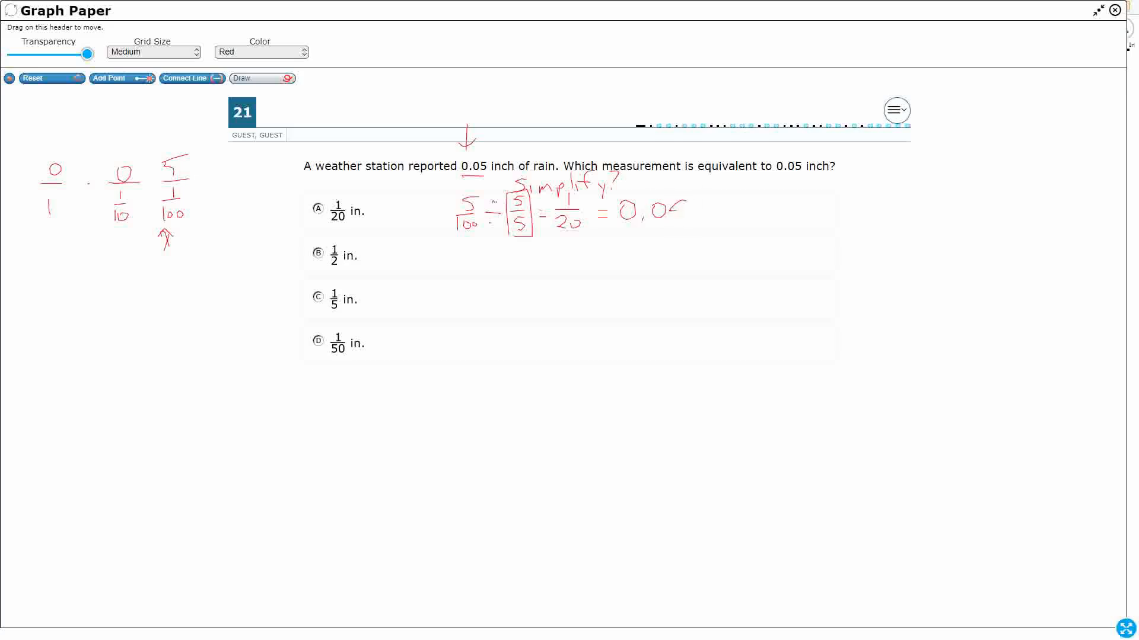
Step: Finish 1/20 = 0.05 and write 1/2 × 5/5 = 5/10 = 0.5 beside choice B
left_click_drag(668, 207, 690, 214)
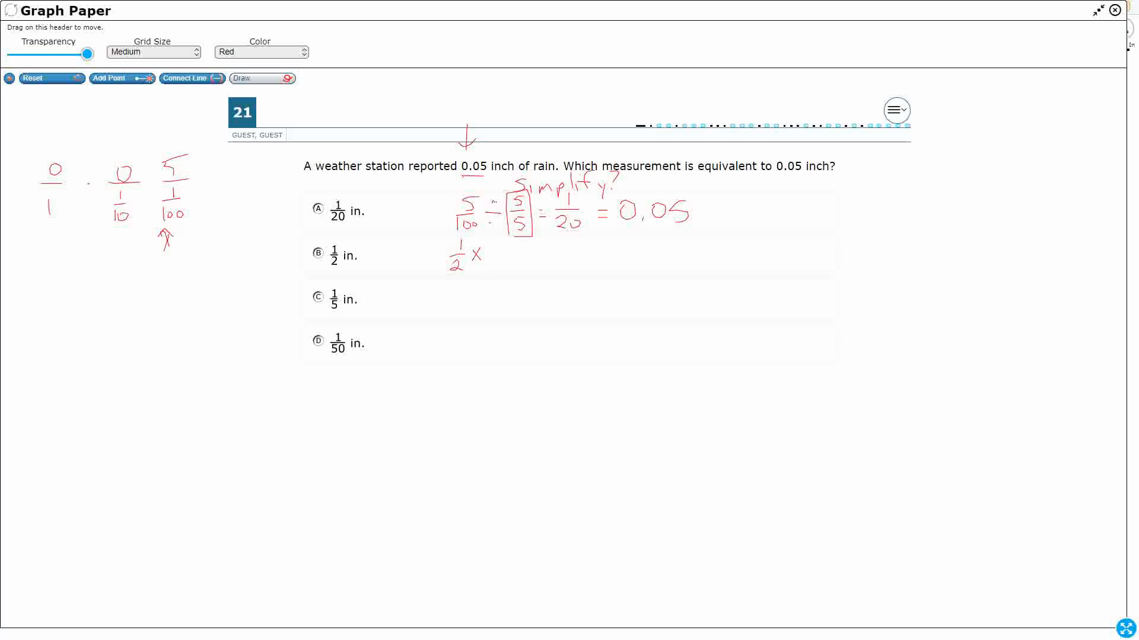
left_click_drag(488, 256, 548, 256)
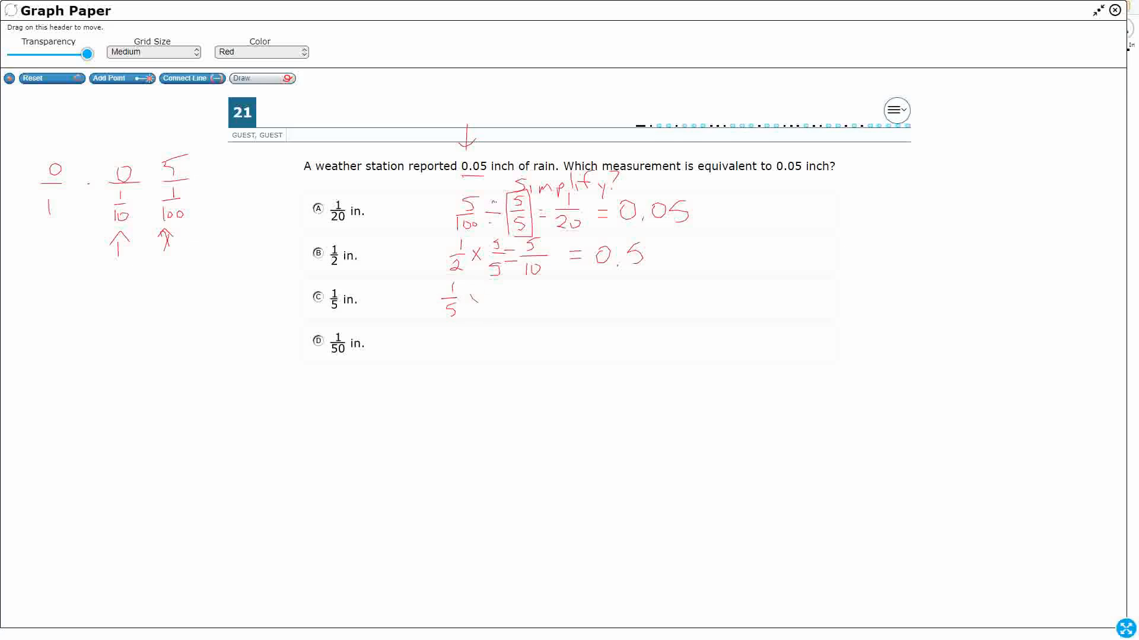
Step: Write 1/5 × 2/2 = 2/10 = 0.2 and 1/50 × 2/2 = 2/100 = 0.02, then 1/2 below
left_click_drag(471, 299, 498, 301)
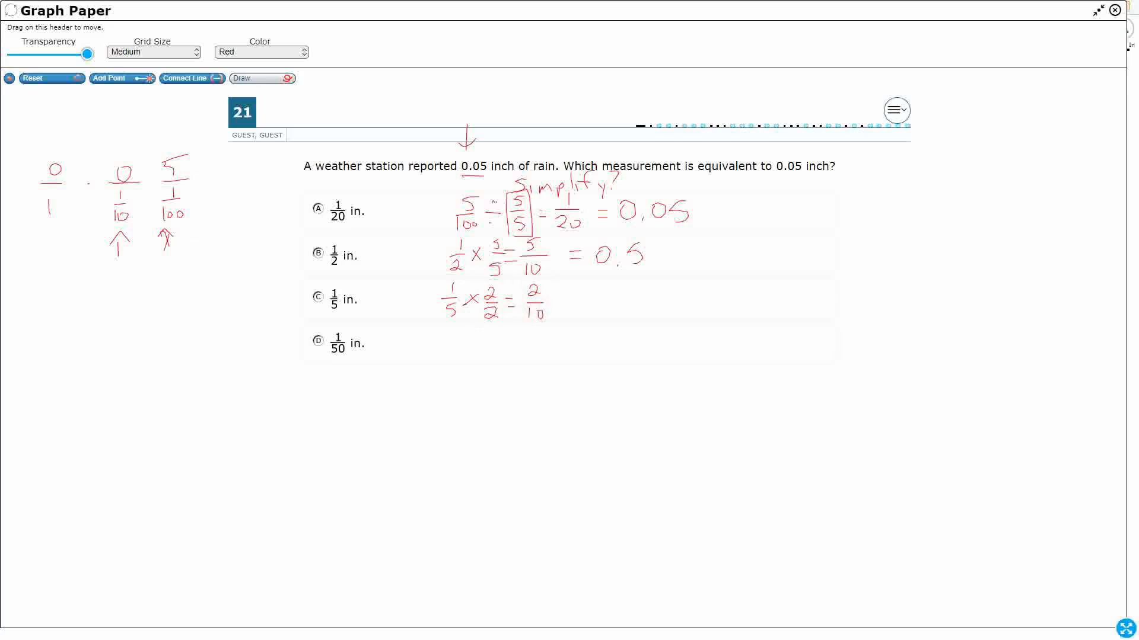
left_click_drag(581, 305, 602, 305)
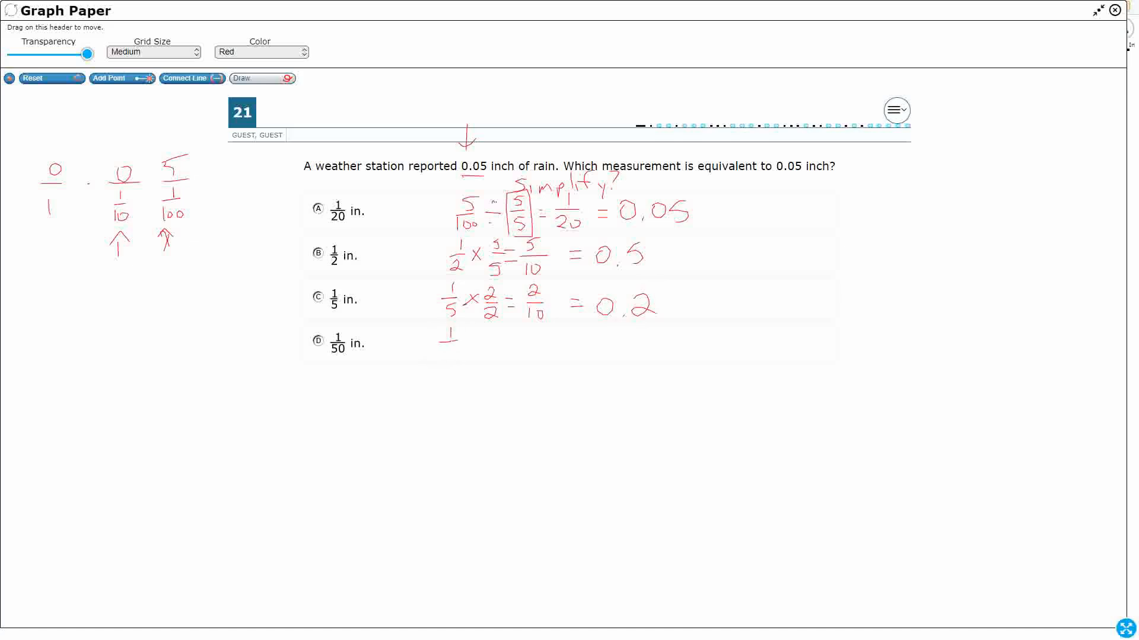
left_click_drag(443, 342, 472, 353)
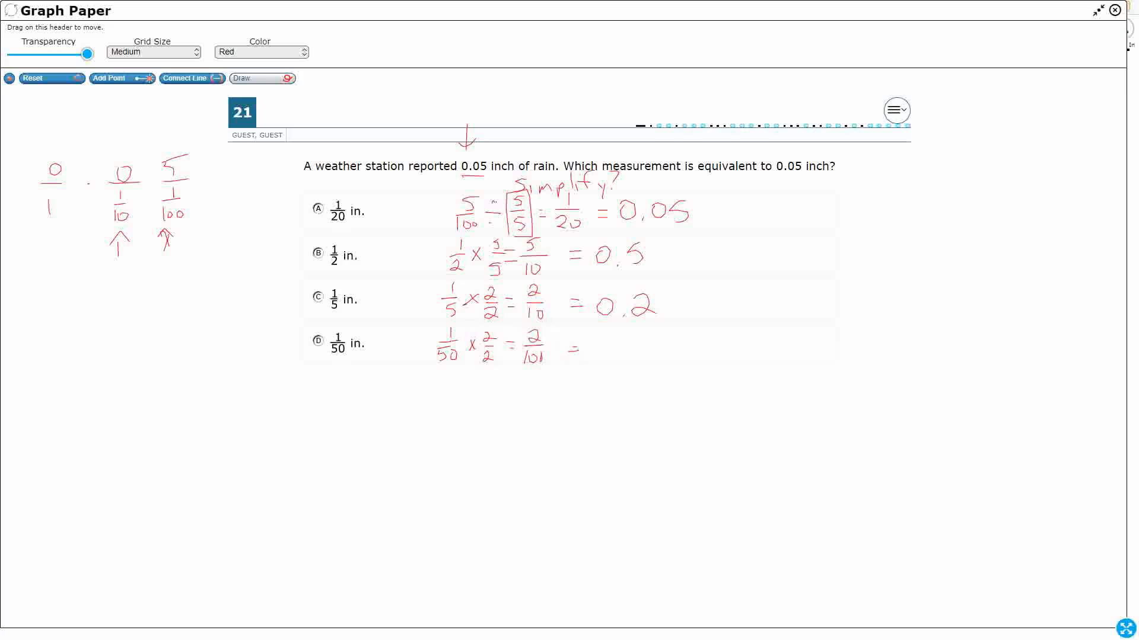
left_click_drag(592, 352, 650, 352)
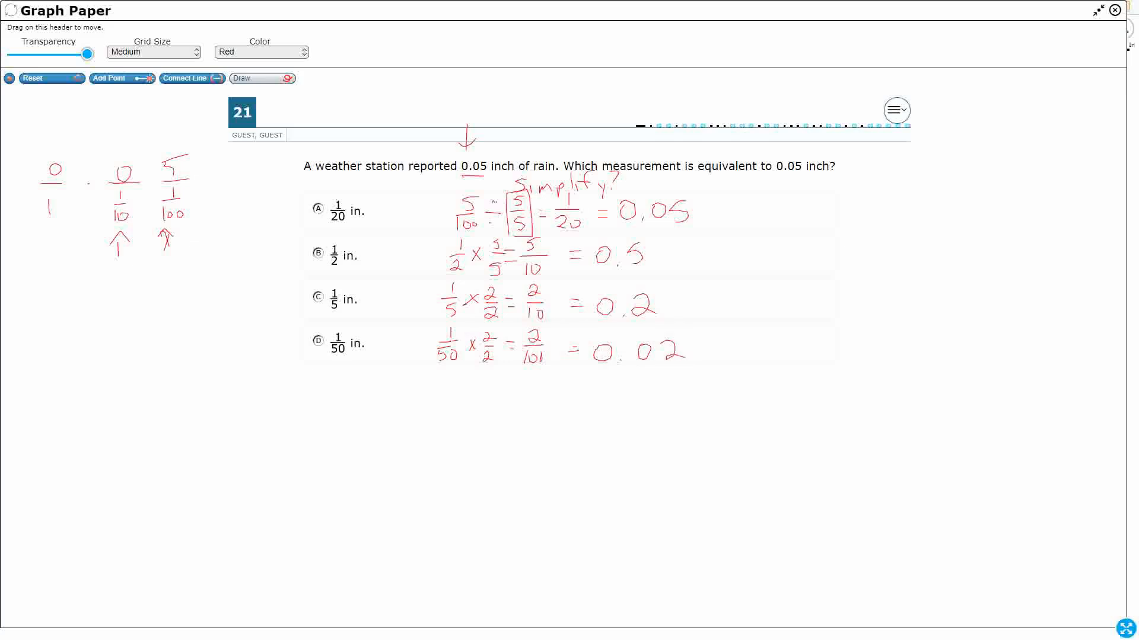
left_click_drag(262, 392, 263, 453)
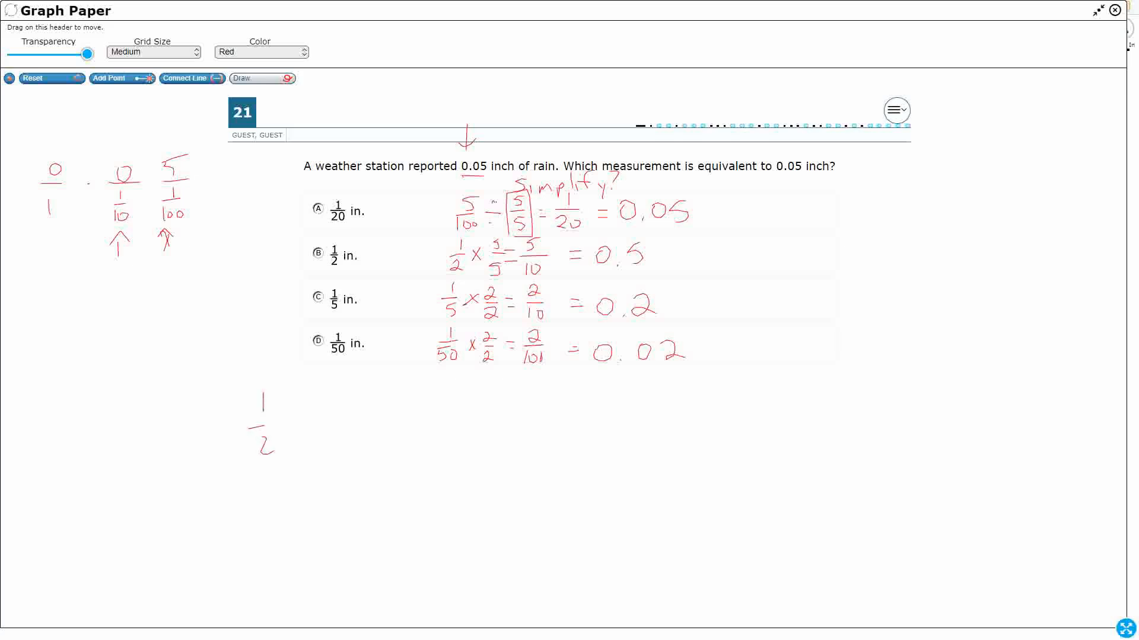
Step: Work out 1 ÷ 2 by long division, giving 0.5, and box the result
left_click_drag(305, 425, 435, 403)
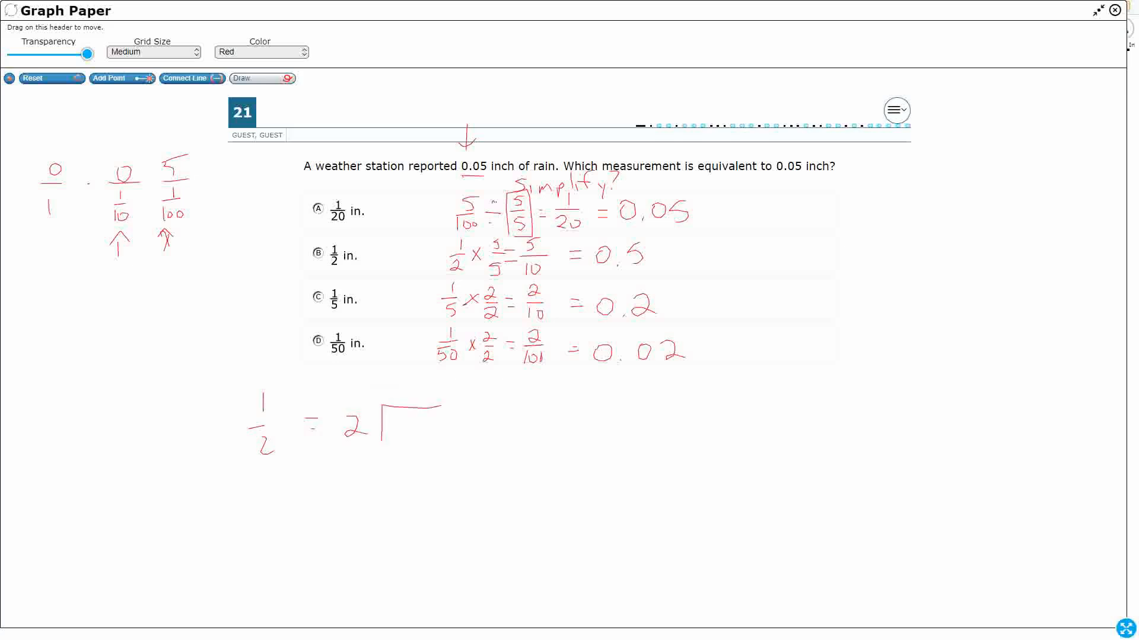
left_click_drag(407, 396, 399, 472)
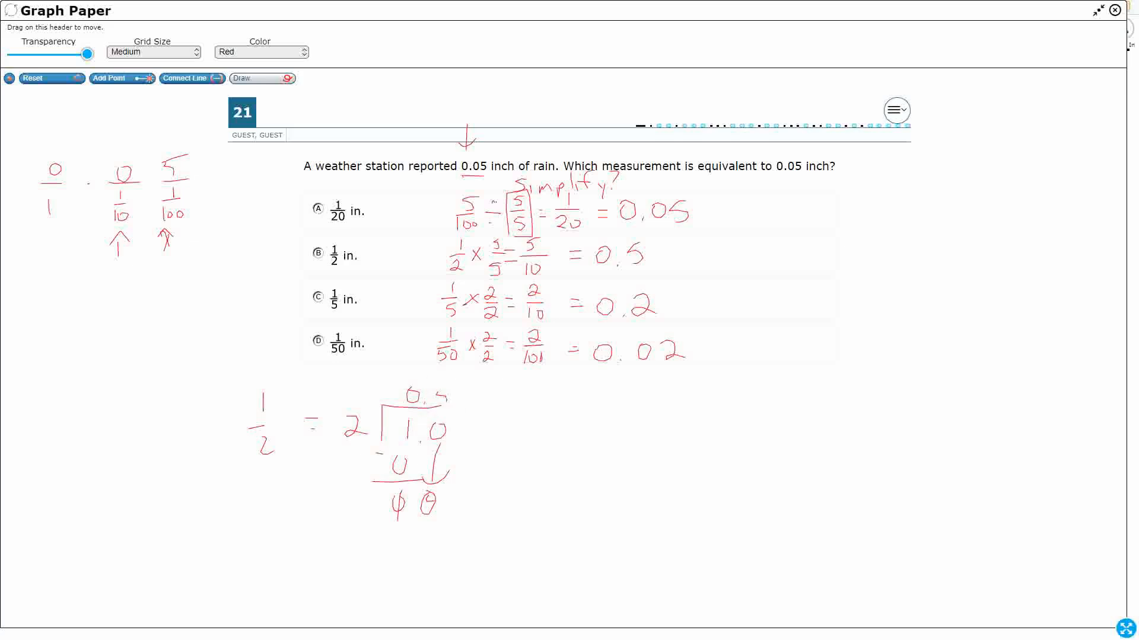
left_click_drag(398, 381, 461, 403)
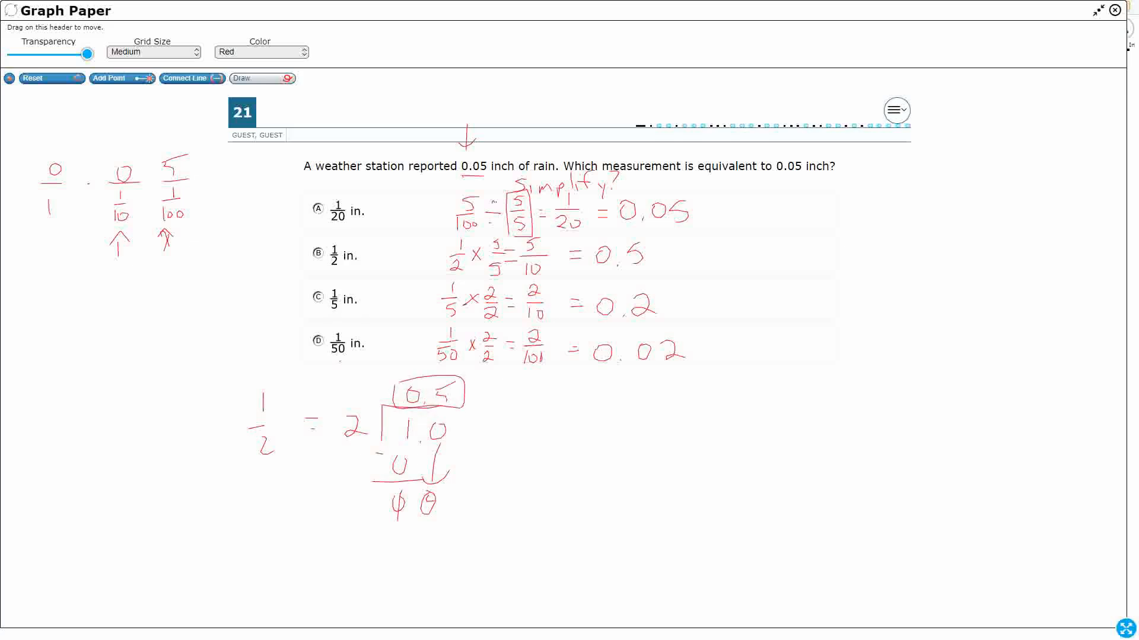